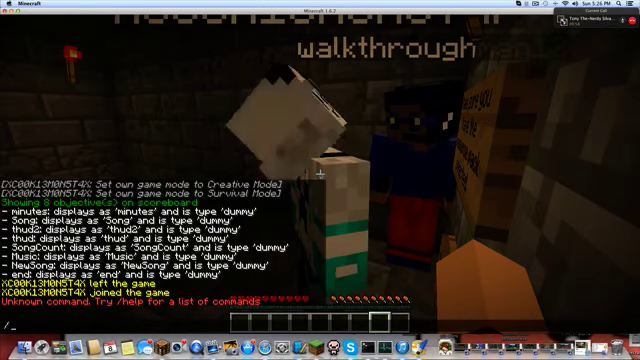
Enter '/disable pvp' and '/pvp dis' in chat; both rejected as unknown commands.
{"action": "type", "text": "/disable pvp"}
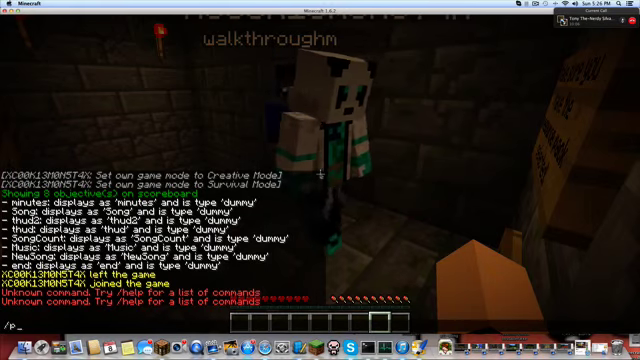
{"action": "type", "text": "/pvp dis"}
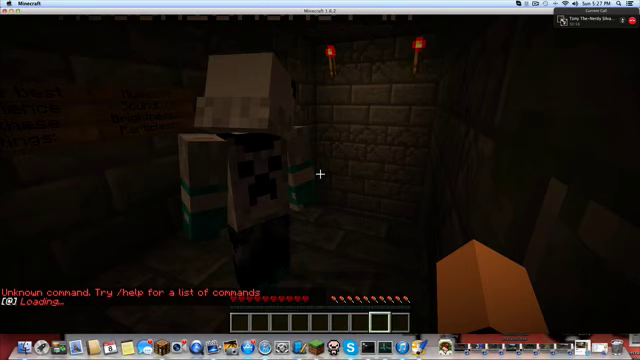
Raise the Sound slider to 100% in Options, peek at Video Settings, and resume play.
{"action": "key", "text": "Escape"}
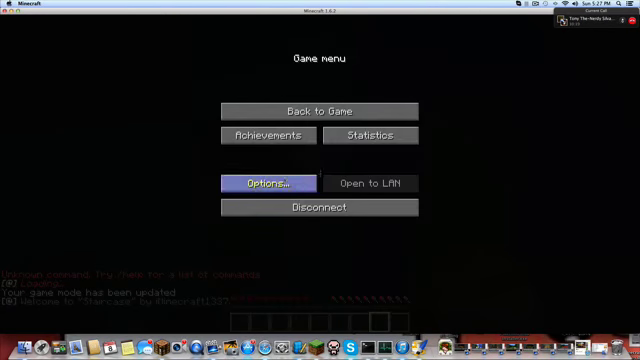
{"action": "left_click", "coordinate": [268, 183]}
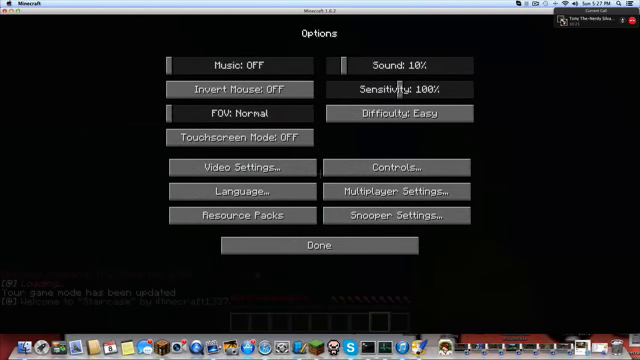
{"action": "left_click", "coordinate": [318, 244]}
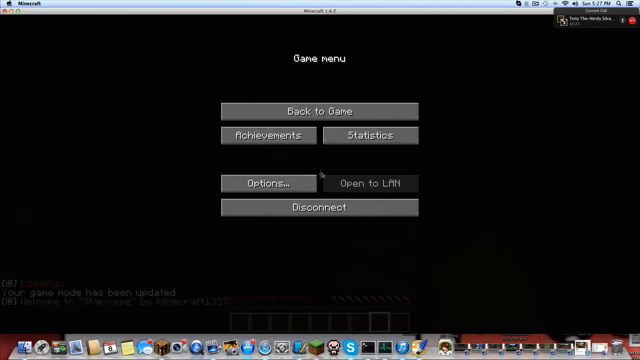
{"action": "left_click", "coordinate": [268, 184]}
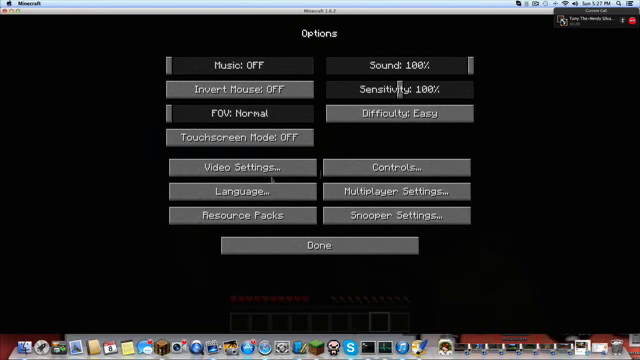
{"action": "left_click", "coordinate": [237, 166]}
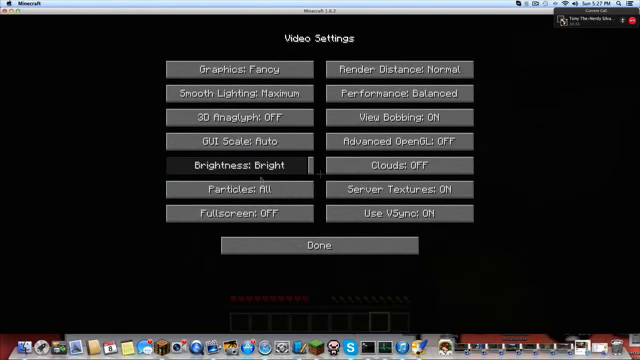
{"action": "left_click", "coordinate": [318, 245]}
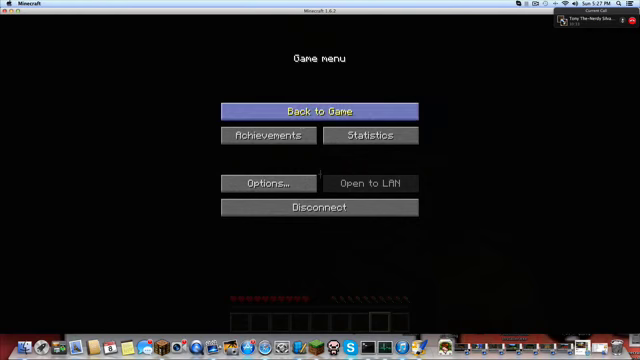
{"action": "left_click", "coordinate": [318, 109]}
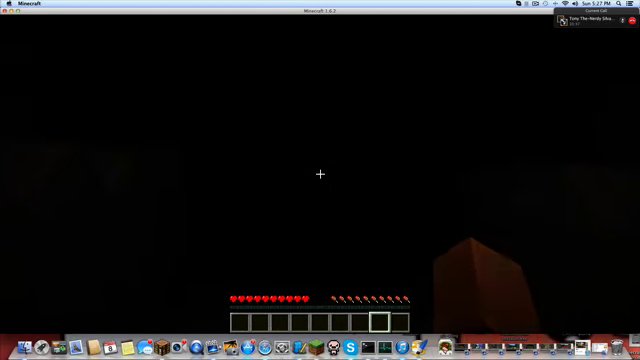
Set the Sound slider to 52% in Options and return to the map.
{"action": "key", "text": "e"}
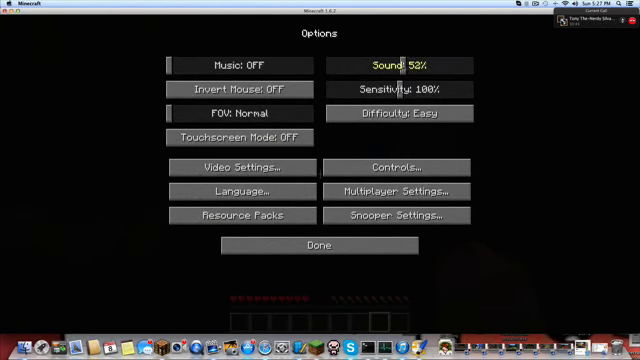
{"action": "left_click", "coordinate": [319, 245]}
{"action": "type", "text": "/"}
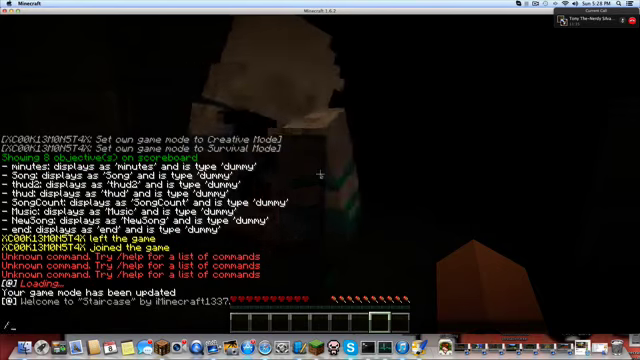
Enter 'pvp fs' in chat and continue exploring the dark corridor.
{"action": "type", "text": "pvp fs"}
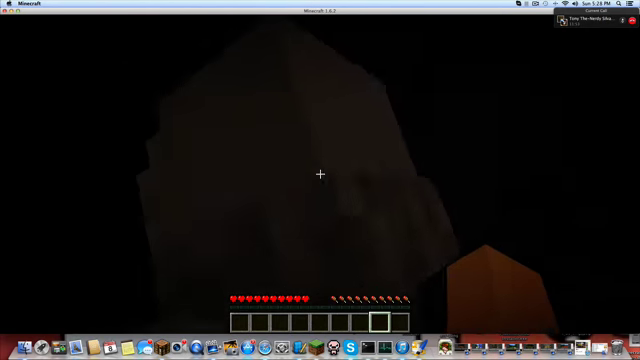
{"action": "mouse_move", "coordinate": [320, 175]}
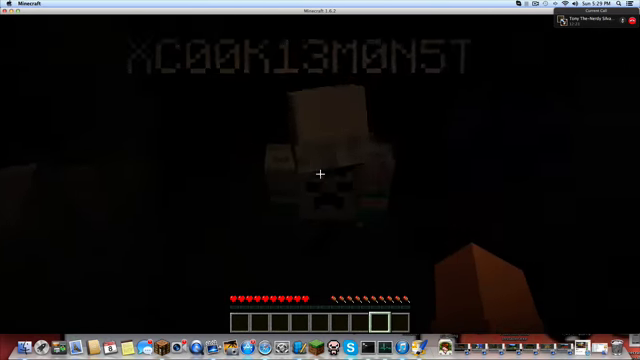
{"action": "mouse_move", "coordinate": [320, 175]}
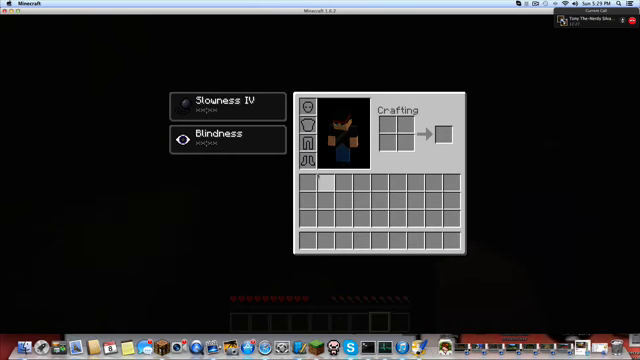
{"action": "key", "text": "Escape"}
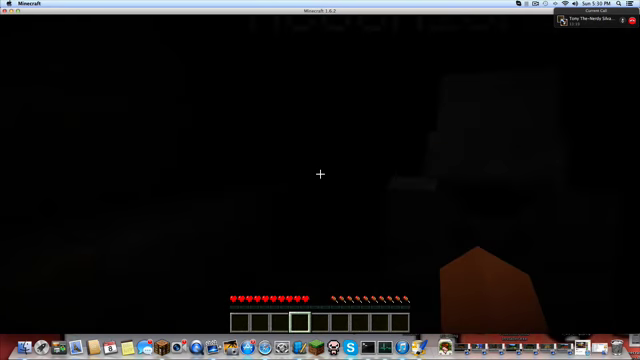
{"action": "key", "text": "Escape"}
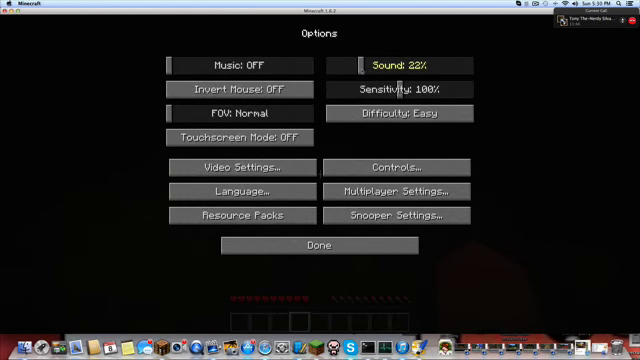
Drag the Sound slider to OFF in Options and return to the game.
{"action": "left_click", "coordinate": [316, 244]}
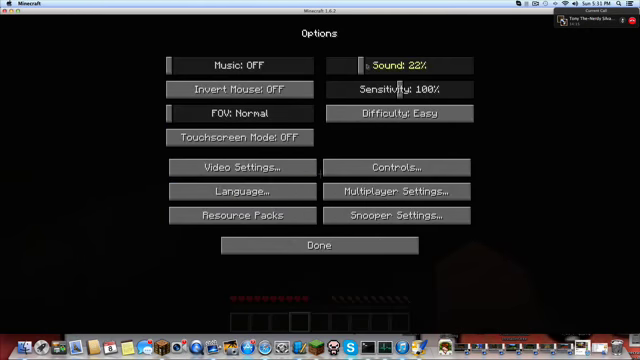
{"action": "left_click_drag", "start_coordinate": [365, 62], "coordinate": [350, 62]}
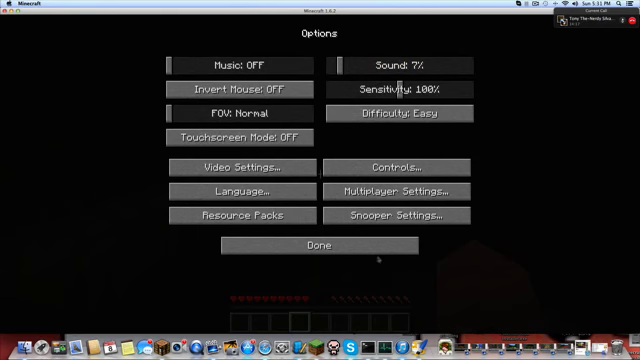
{"action": "left_click", "coordinate": [317, 245]}
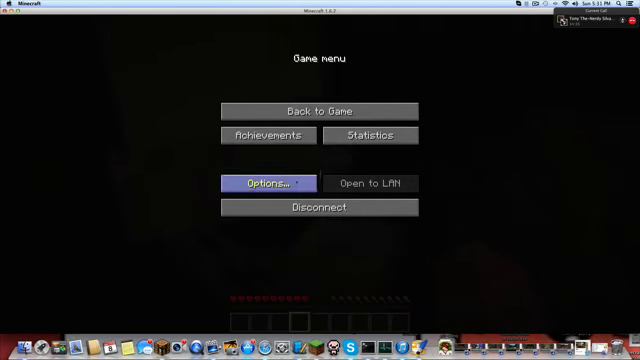
{"action": "left_click", "coordinate": [281, 182]}
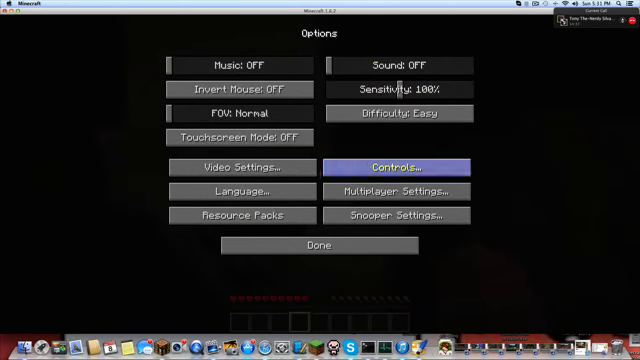
{"action": "left_click", "coordinate": [317, 244]}
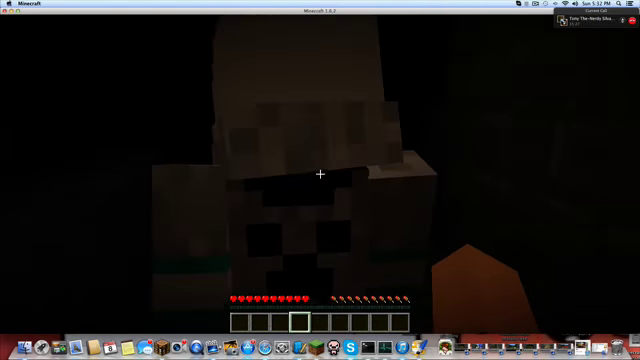
{"action": "mouse_move", "coordinate": [320, 175]}
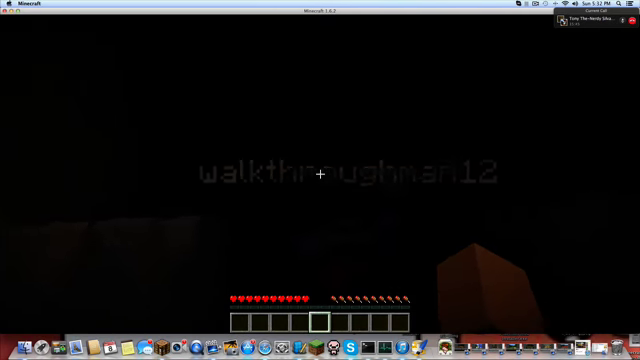
{"action": "mouse_move", "coordinate": [320, 180]}
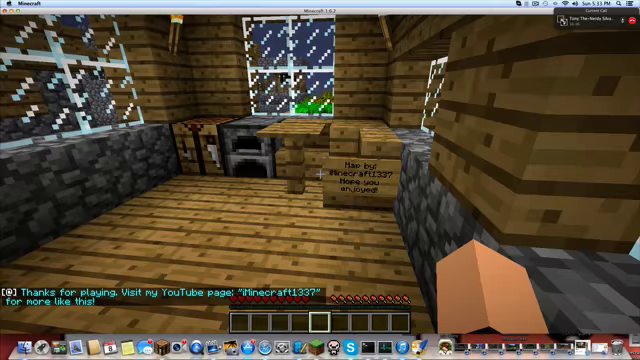
{"action": "mouse_move", "coordinate": [320, 180]}
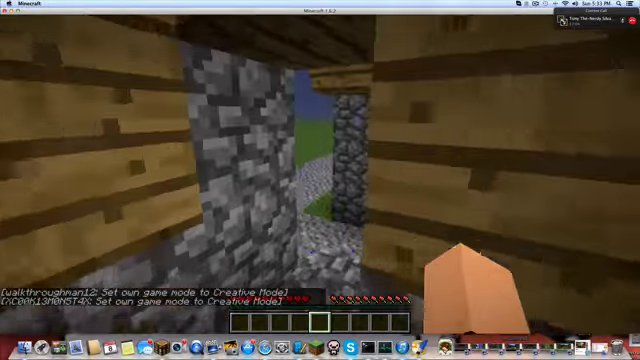
{"action": "mouse_move", "coordinate": [320, 180]}
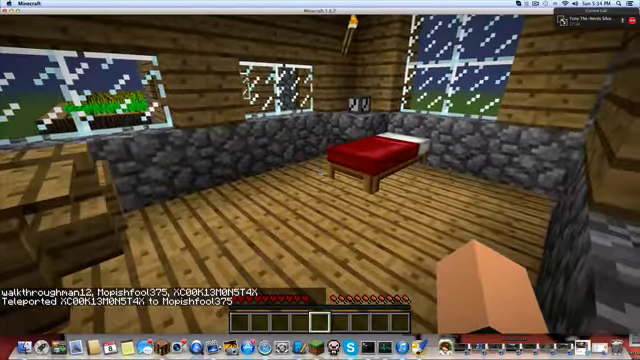
{"action": "mouse_move", "coordinate": [320, 180]}
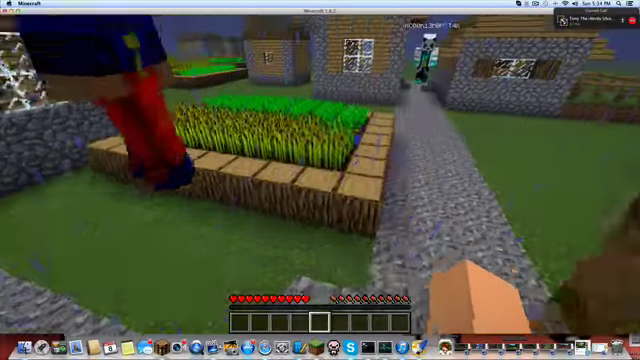
Run '/gamemode 1' to switch to Creative and browse the Creative inventory.
{"action": "key", "text": "e"}
{"action": "type", "text": "/gamemode1"}
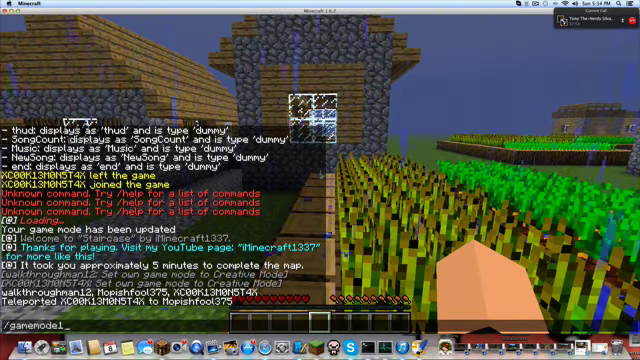
{"action": "key", "text": "e"}
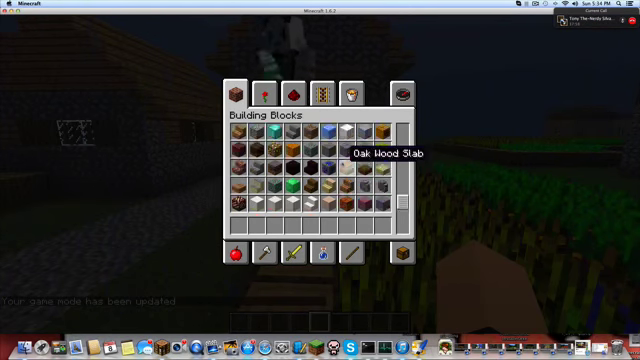
{"action": "scroll", "scroll_direction": "down", "scroll_amount": 3}
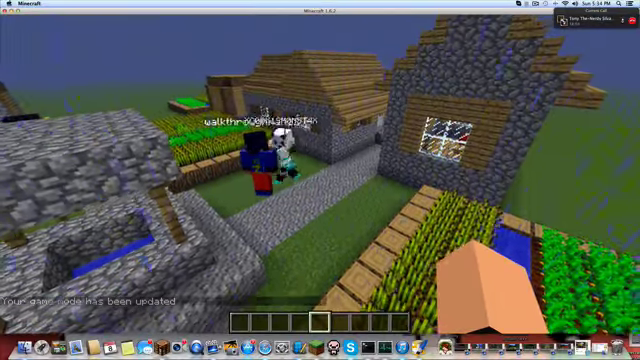
Fly up in Creative mode and hover over the village house rooftops.
{"action": "key", "text": "e"}
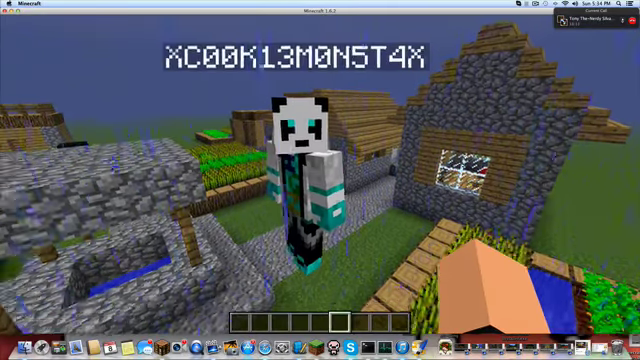
{"action": "key", "text": "e"}
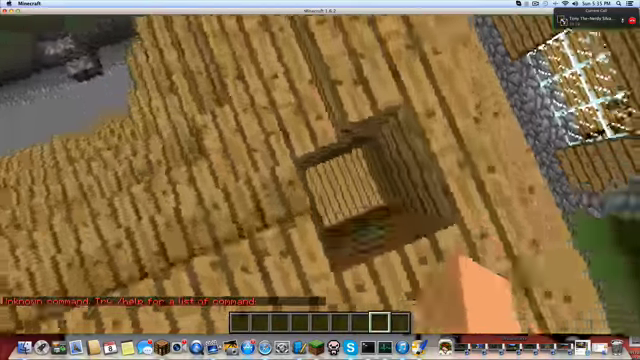
{"action": "mouse_move", "coordinate": [320, 180]}
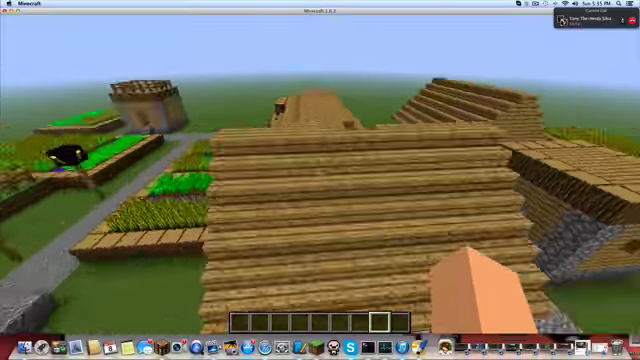
{"action": "mouse_move", "coordinate": [320, 180]}
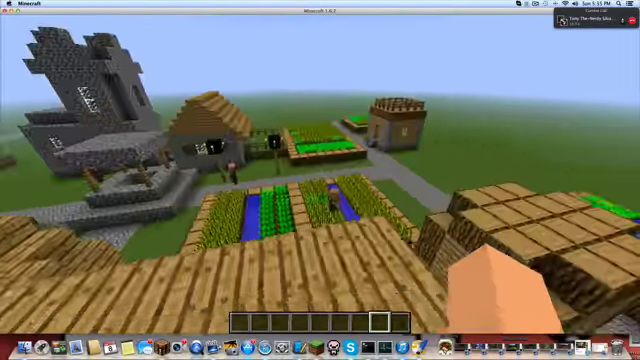
{"action": "mouse_move", "coordinate": [320, 180]}
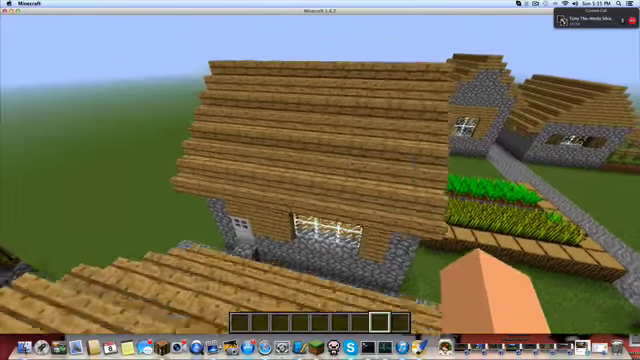